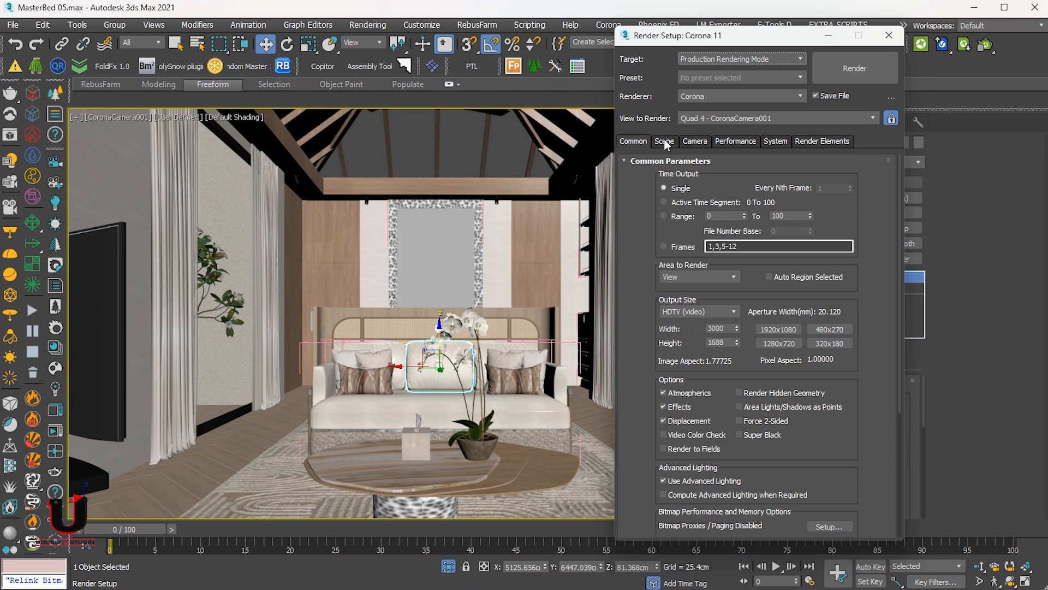
Show the Corona scene settings with the 100-pass progressive rendering limit.
click(664, 141)
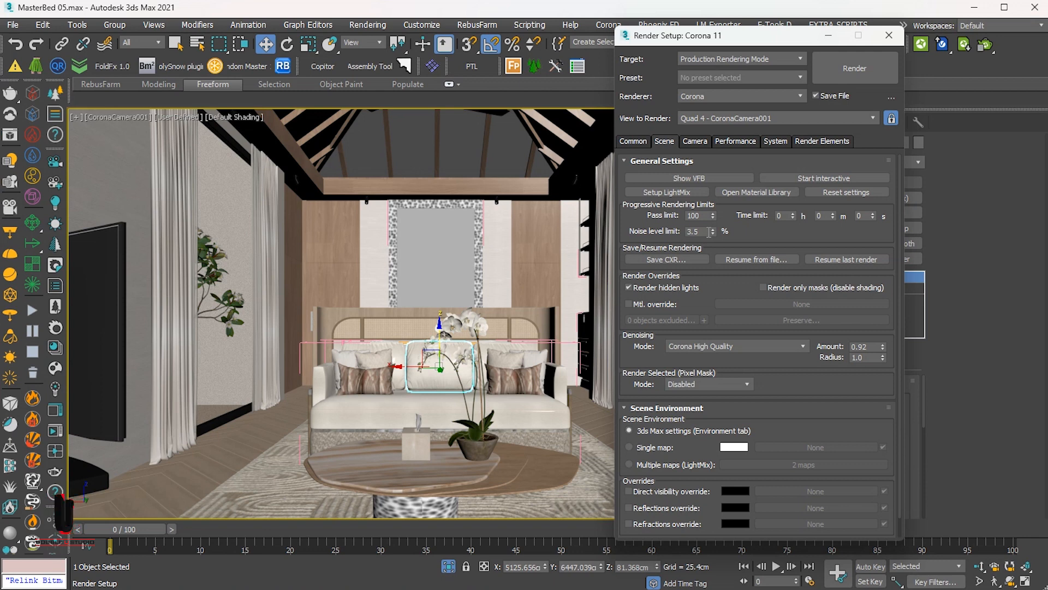
mouse_move(725, 222)
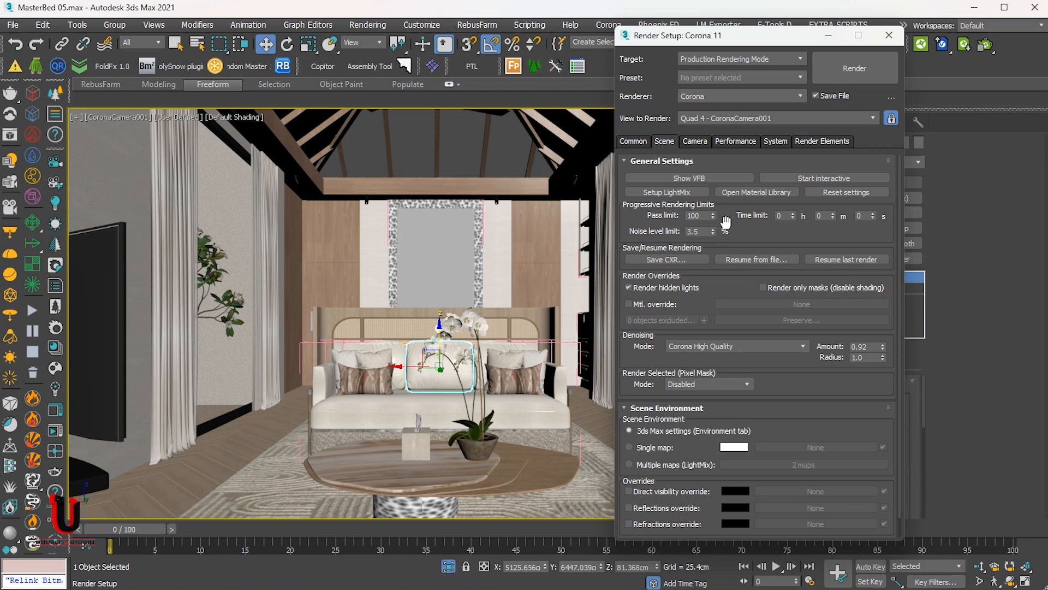
mouse_move(711, 158)
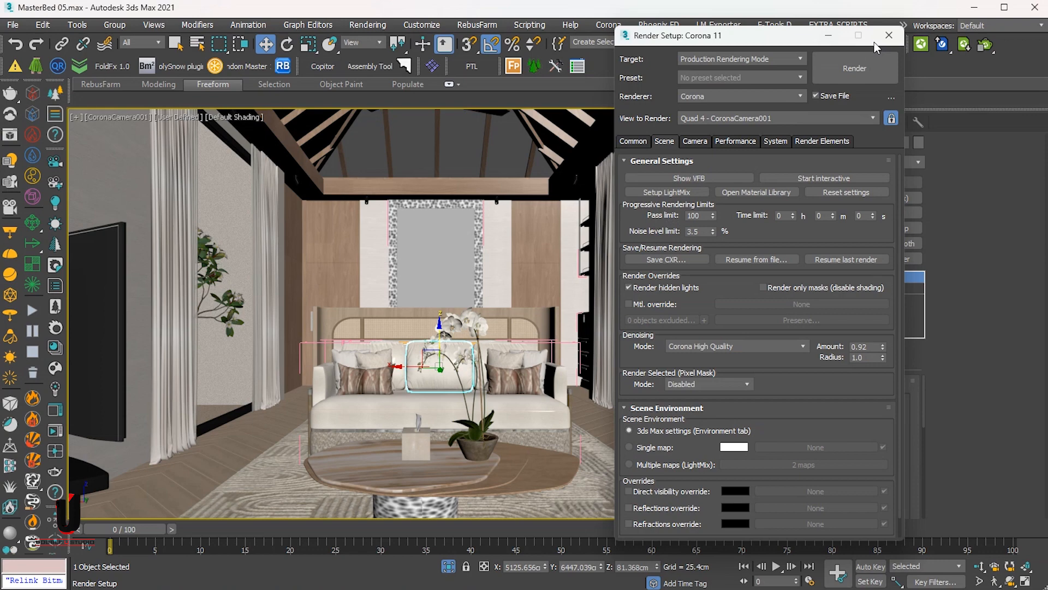
Close Render Setup and bring up Batch Render with views View01–View11 for the Corona cameras.
click(888, 35)
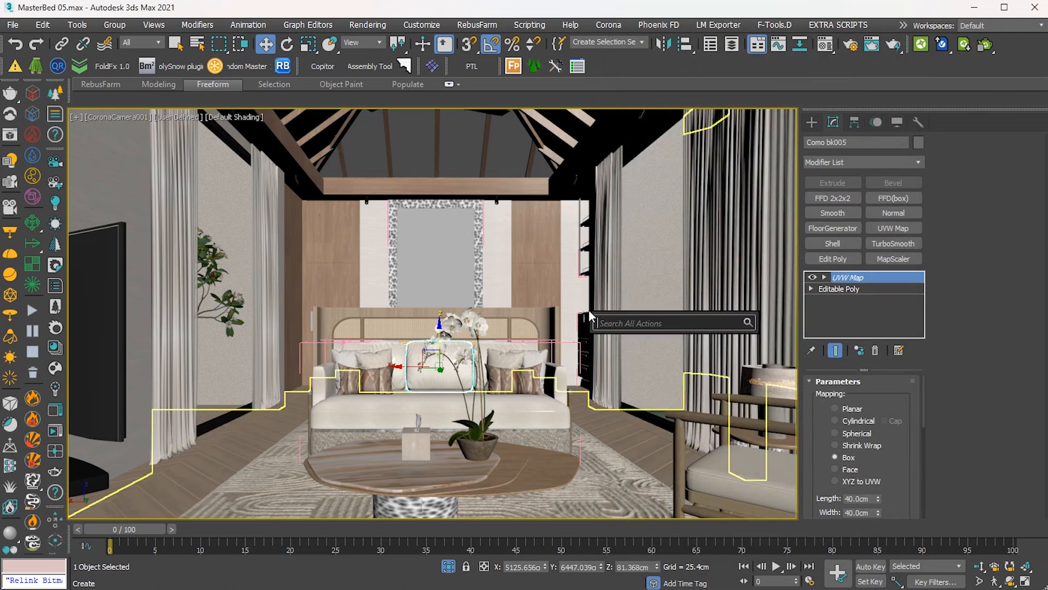
text(baat)
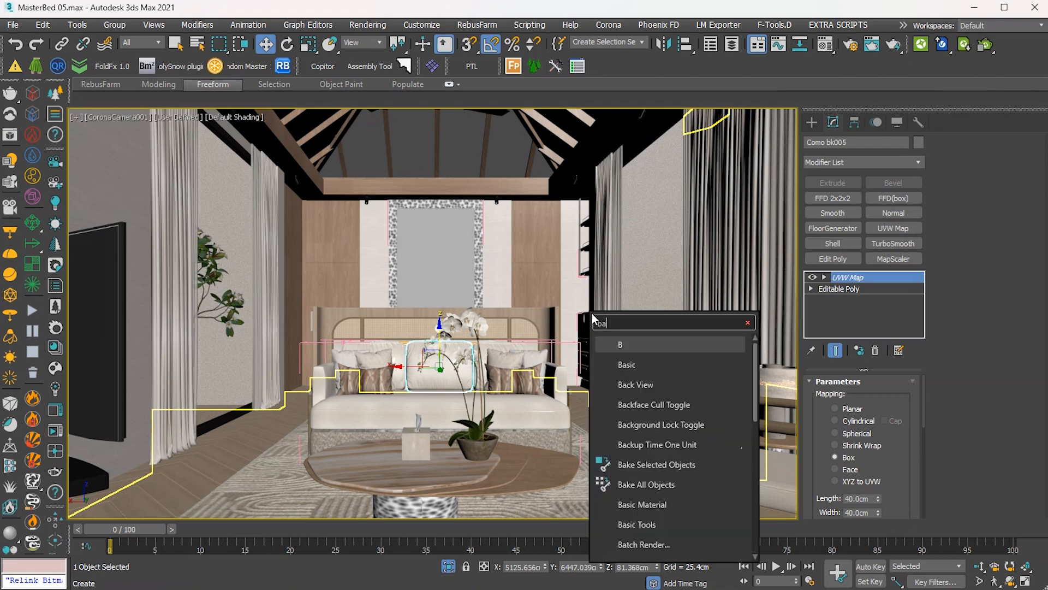
click(642, 544)
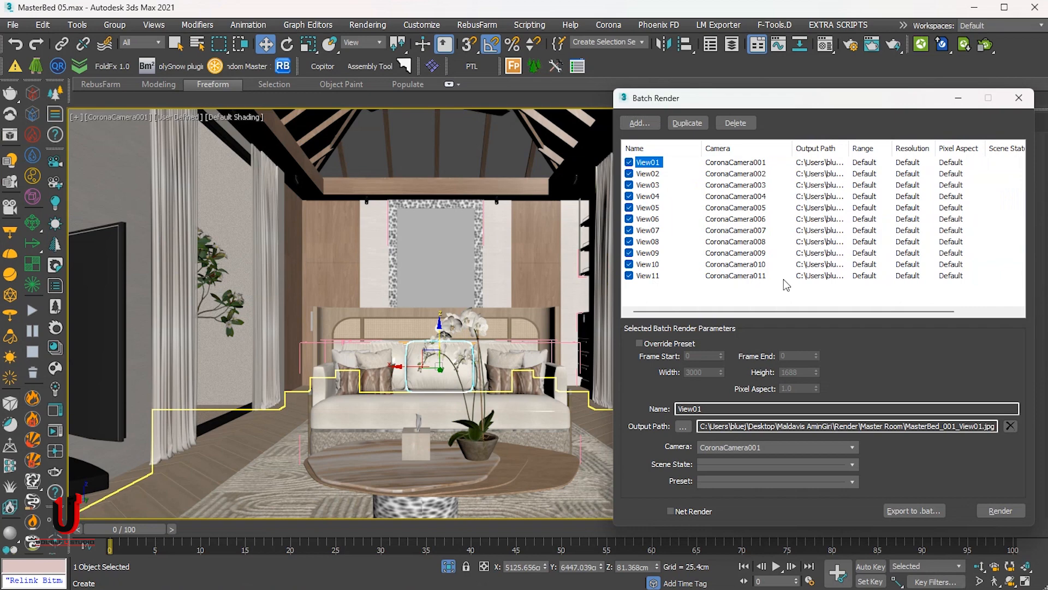
mouse_move(803, 208)
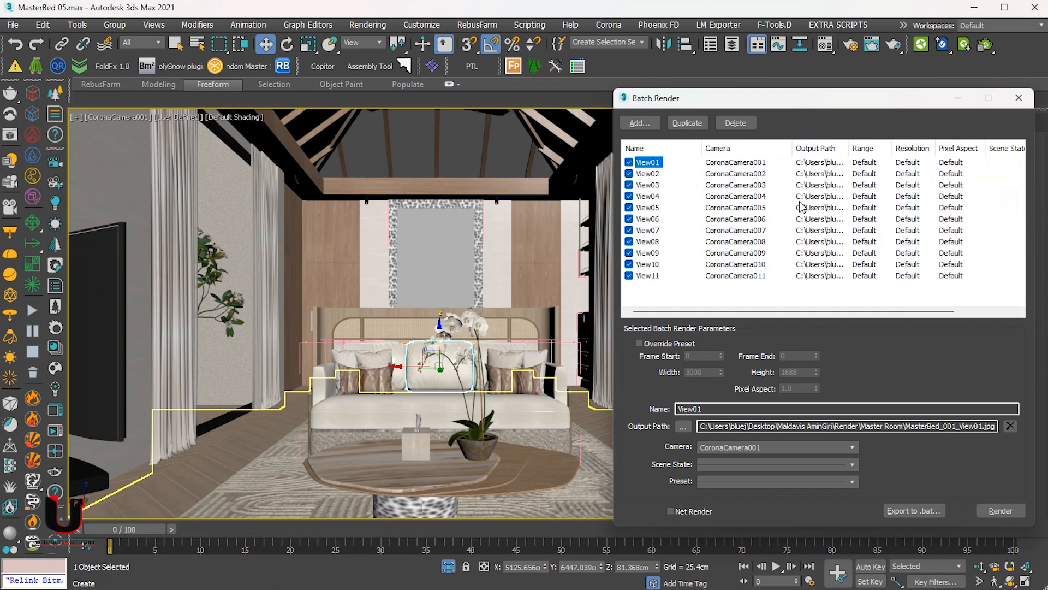
mouse_move(702, 305)
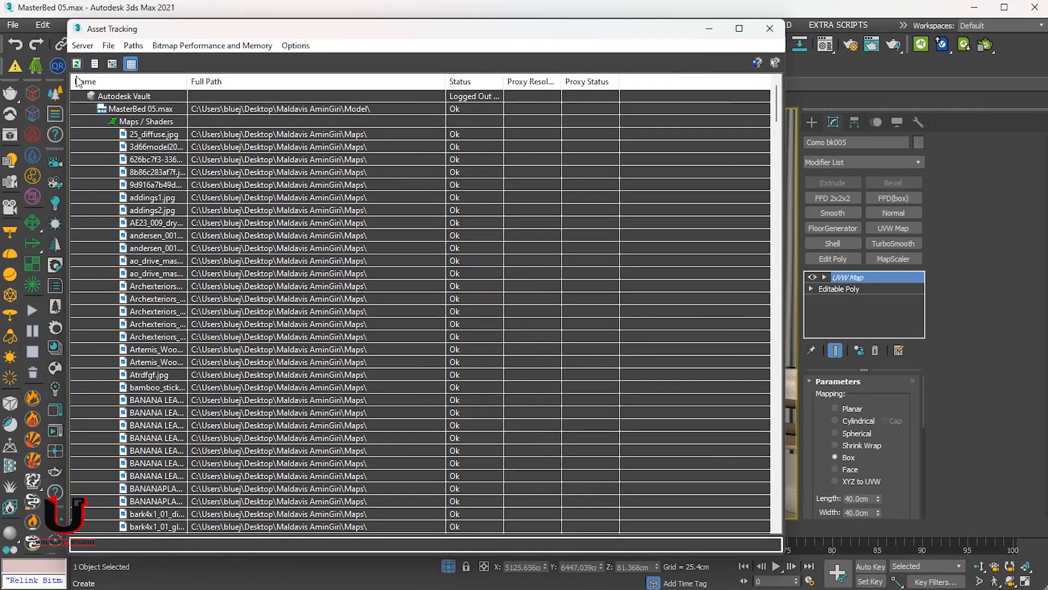
mouse_move(350, 161)
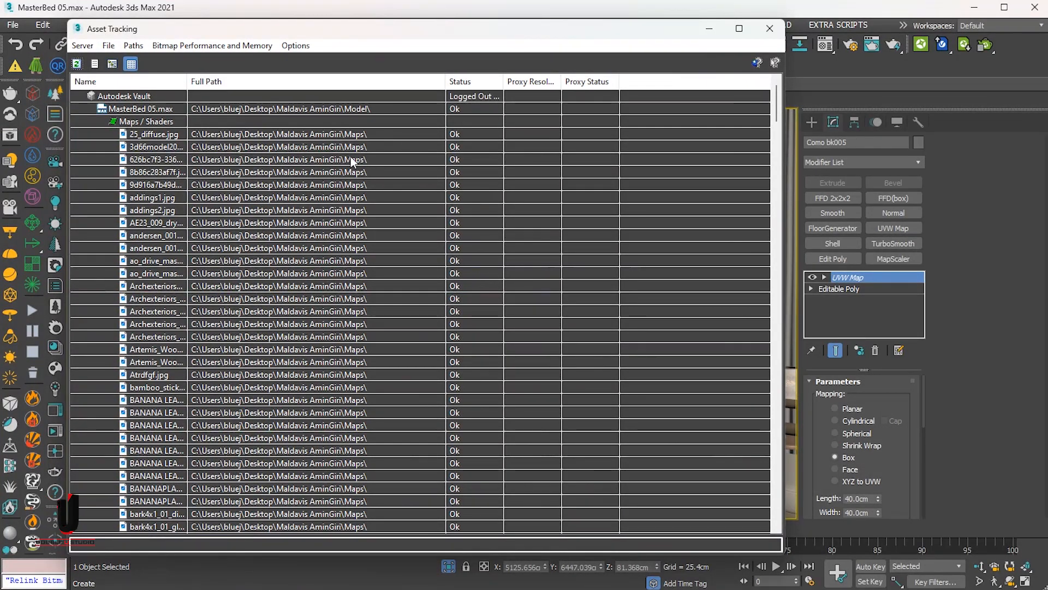
Scroll the Asset Tracking maps list to confirm every status is Ok, then close it.
scroll(down, 3)
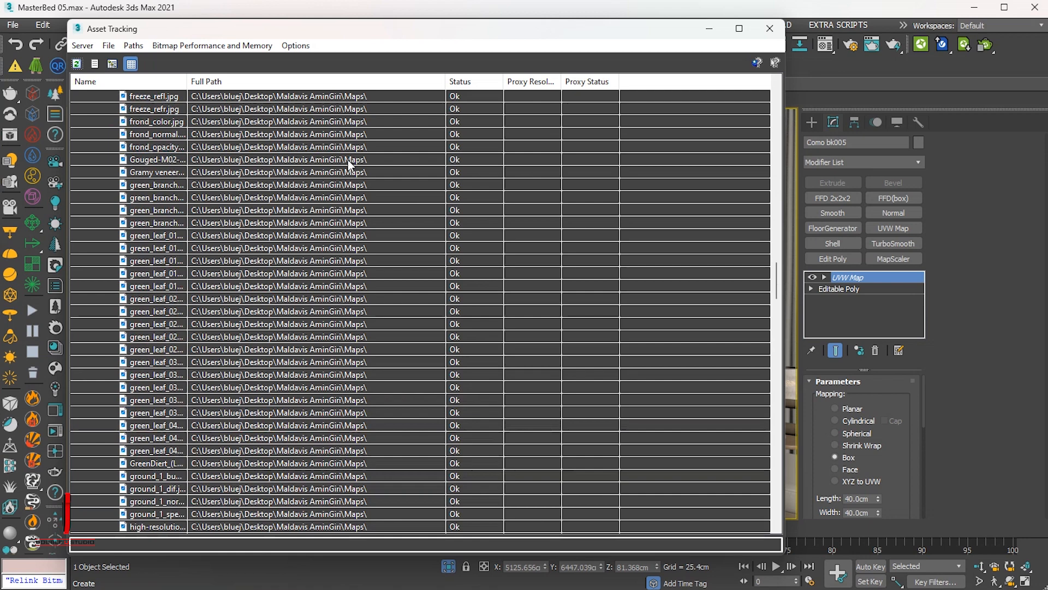
scroll(down, 3)
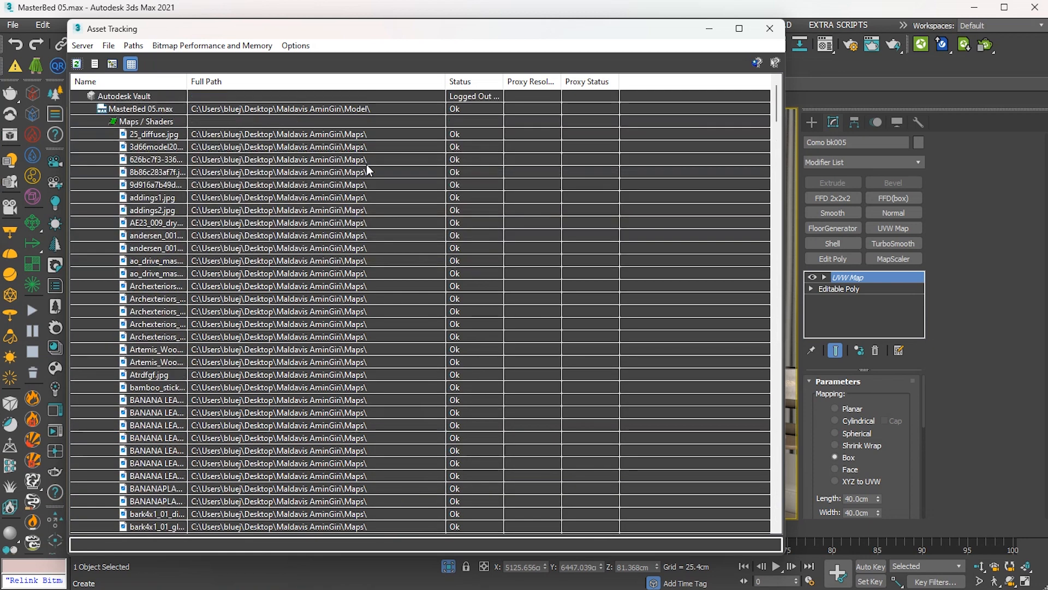
mouse_move(769, 28)
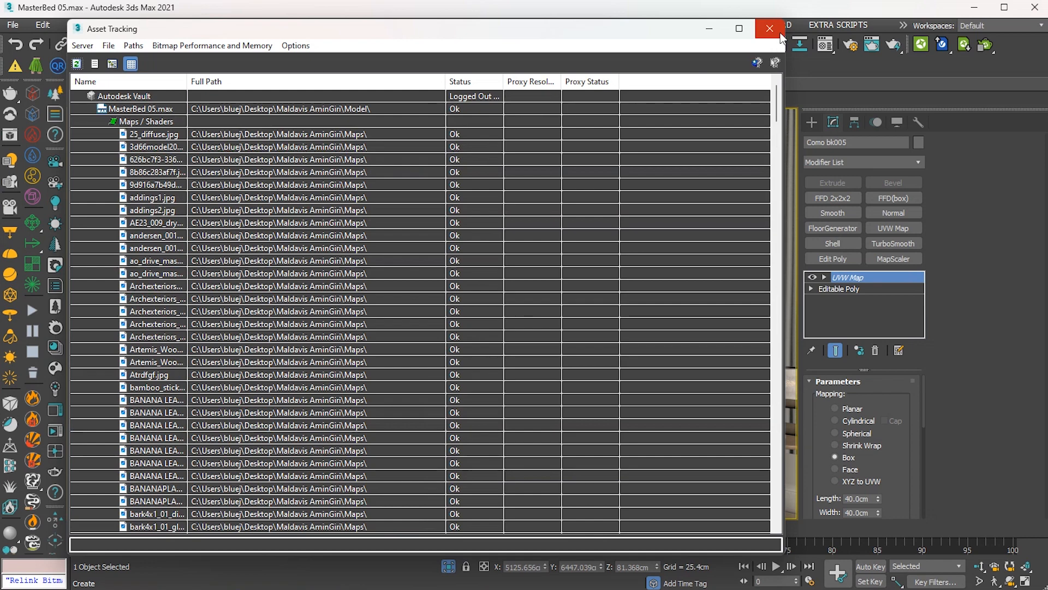
click(769, 28)
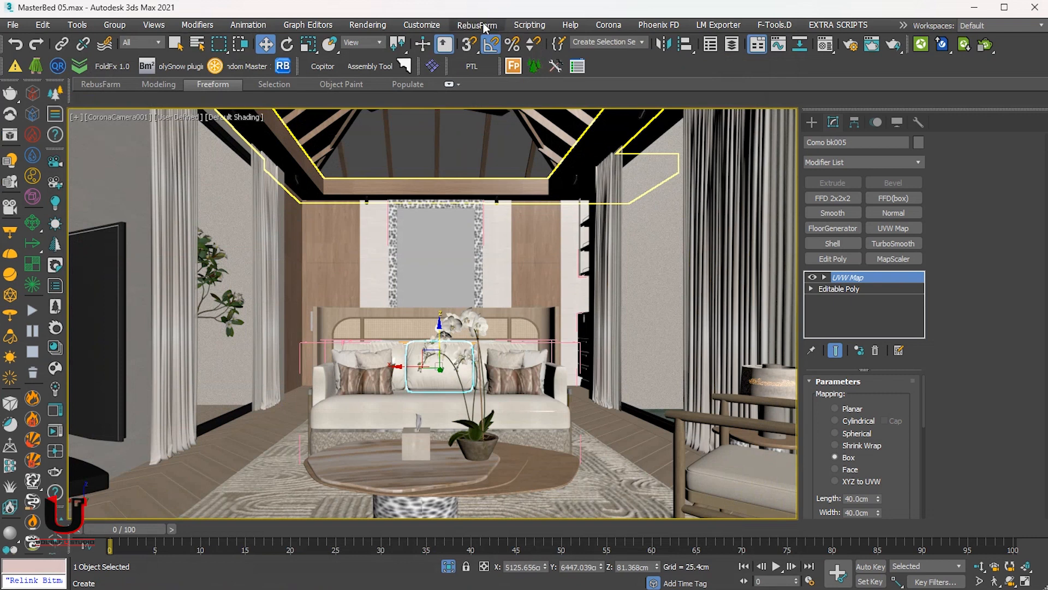
Launch RebusFarm RenderSetup and activate batch rendering of multiple cameras.
click(478, 26)
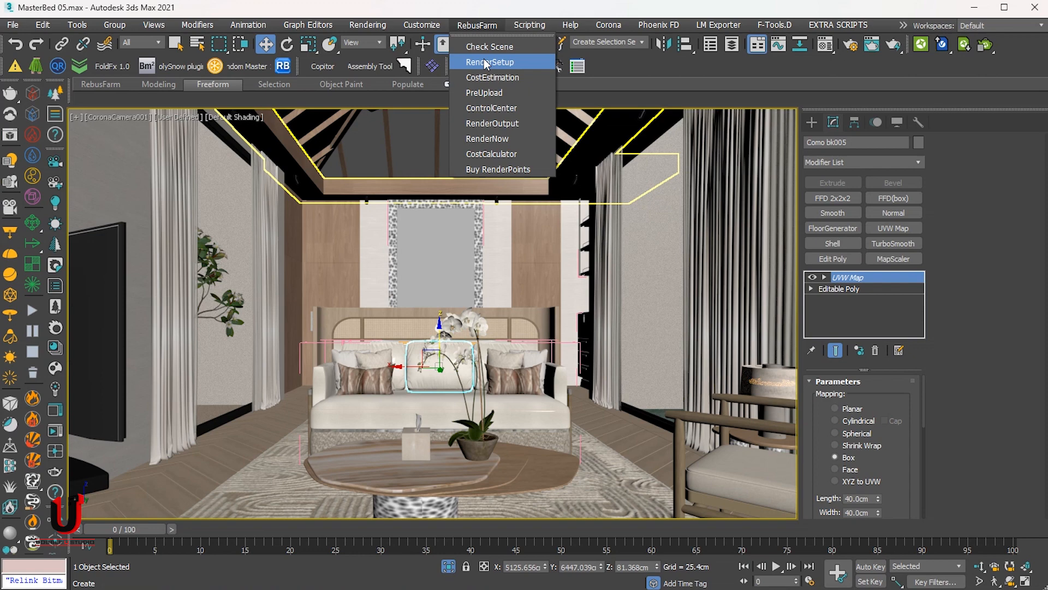
mouse_move(526, 72)
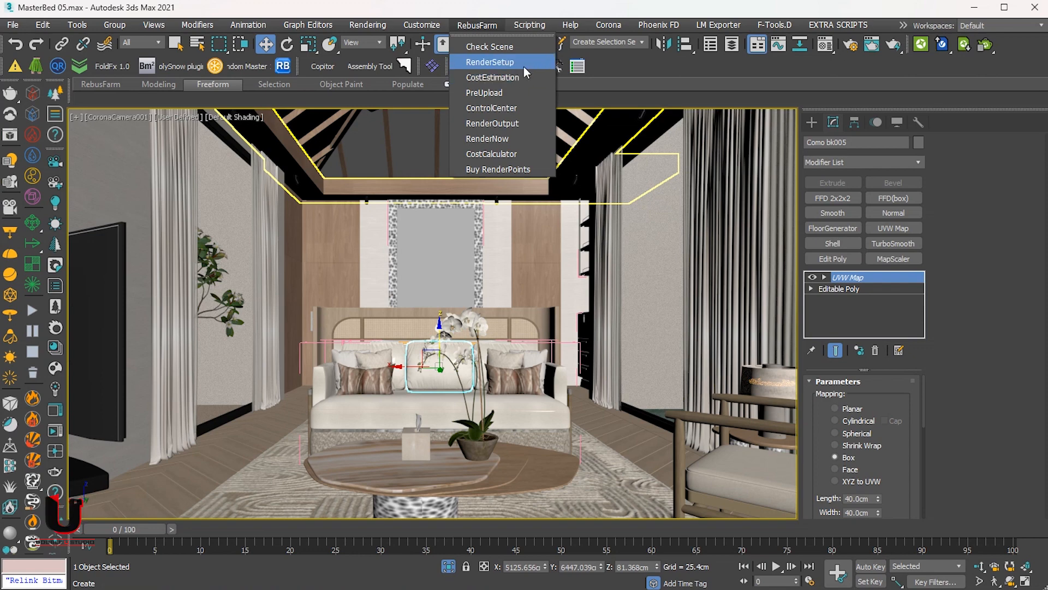
click(489, 61)
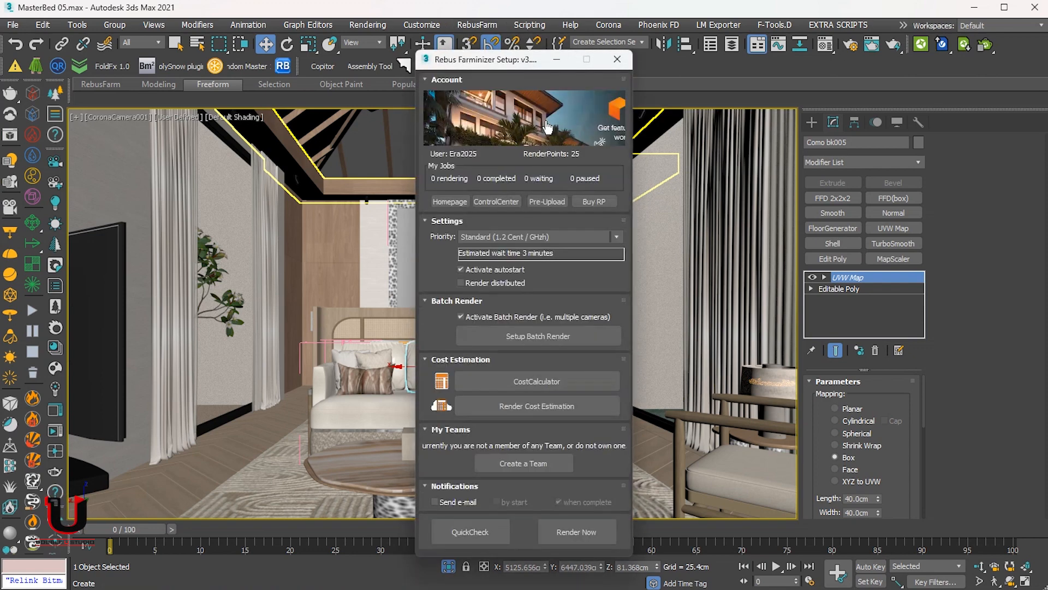
mouse_move(488, 273)
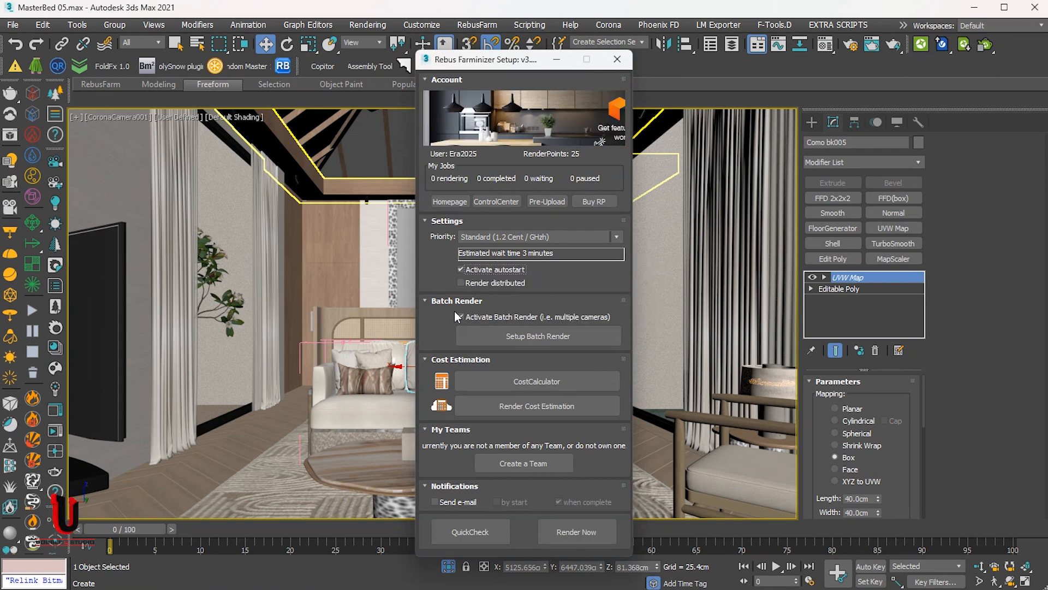
click(460, 317)
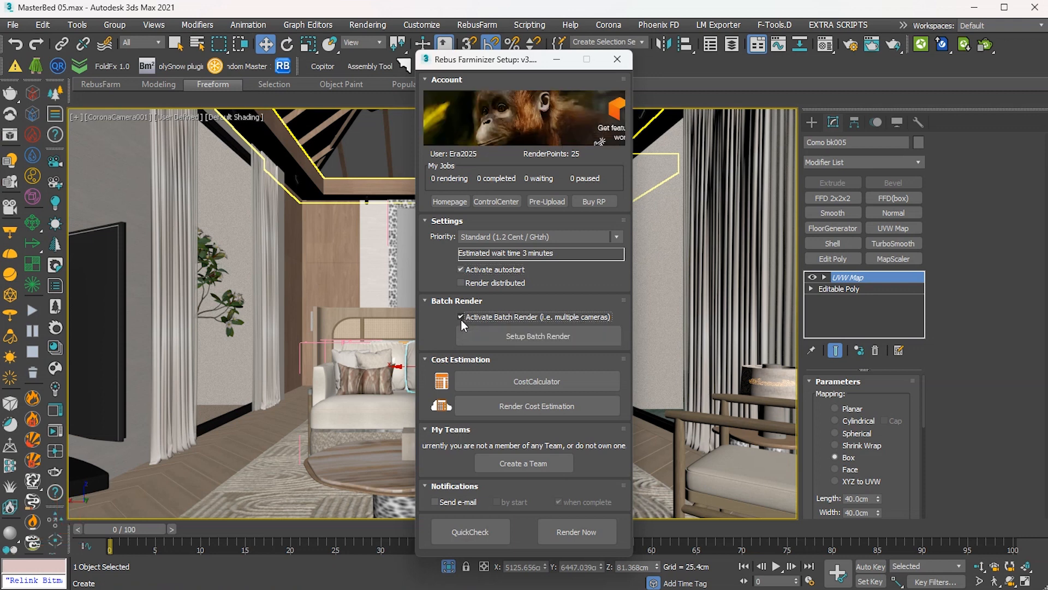
mouse_move(501, 324)
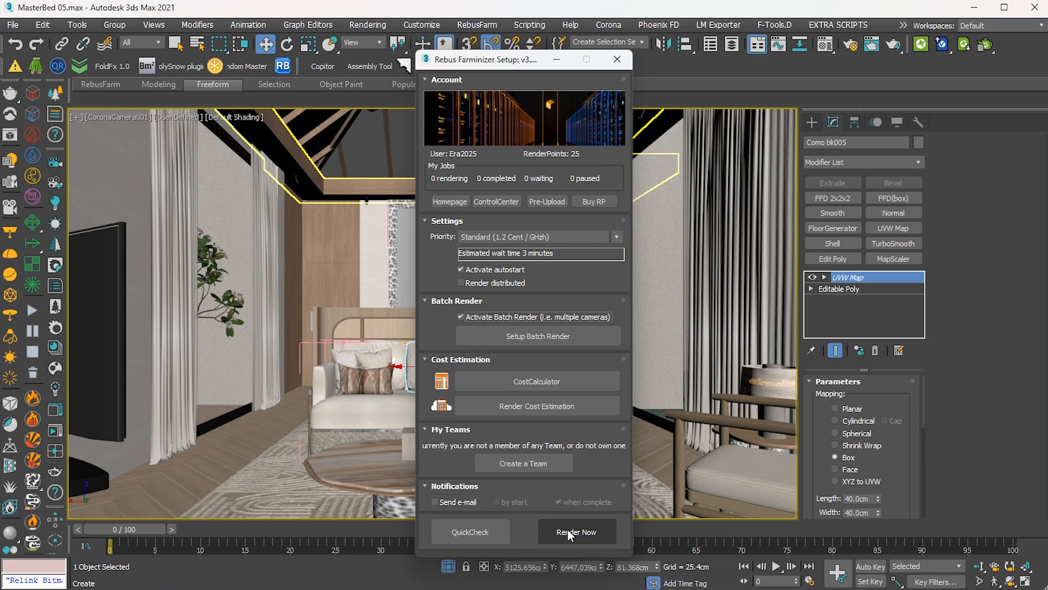
Submit the scene to RebusFarm, skipping single-camera selection so the 11-view batch is checked and uploaded.
click(577, 532)
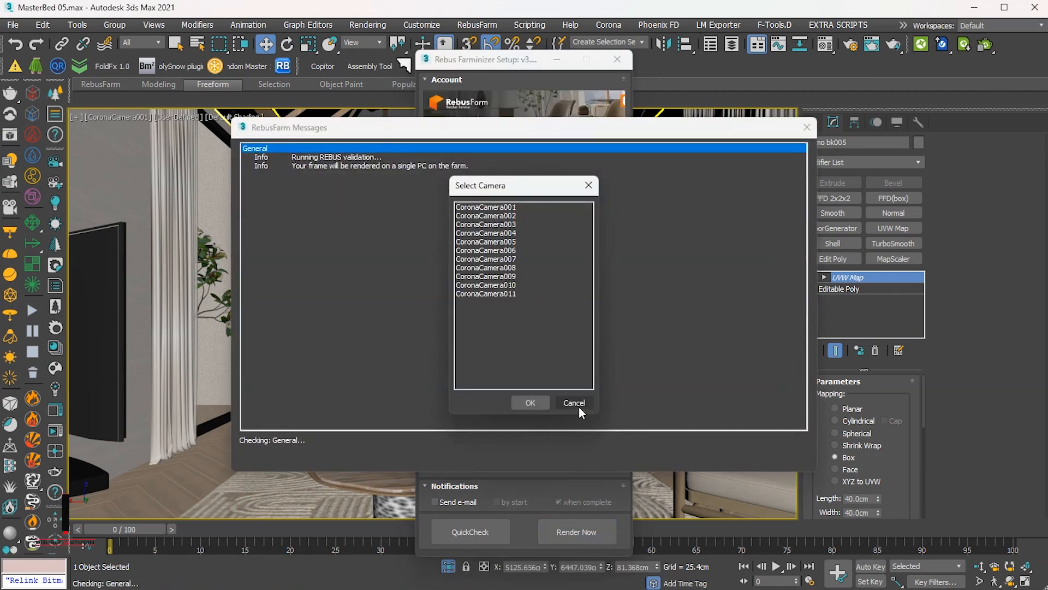
click(530, 403)
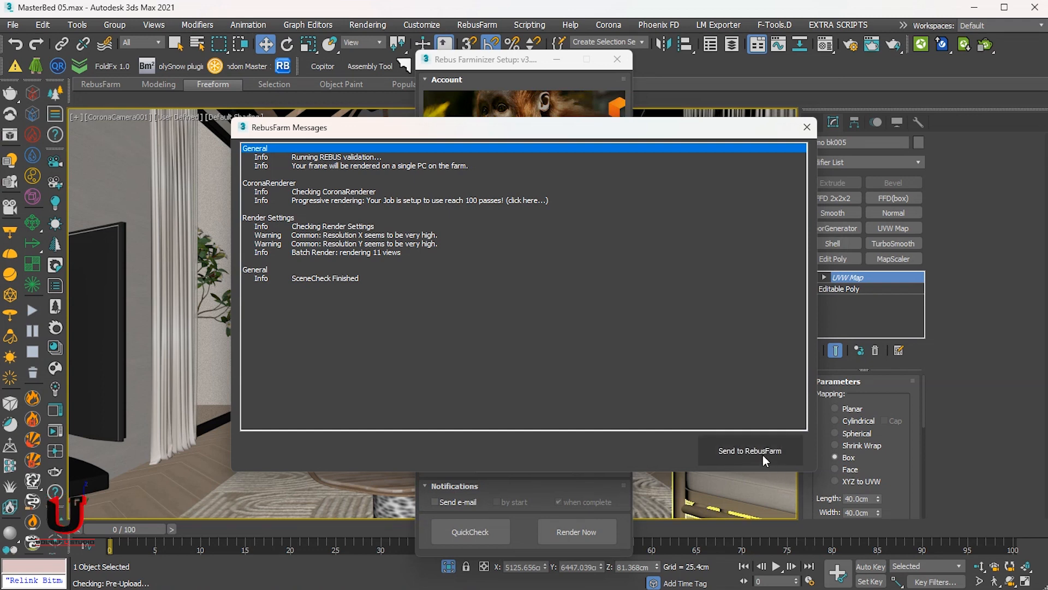
click(749, 450)
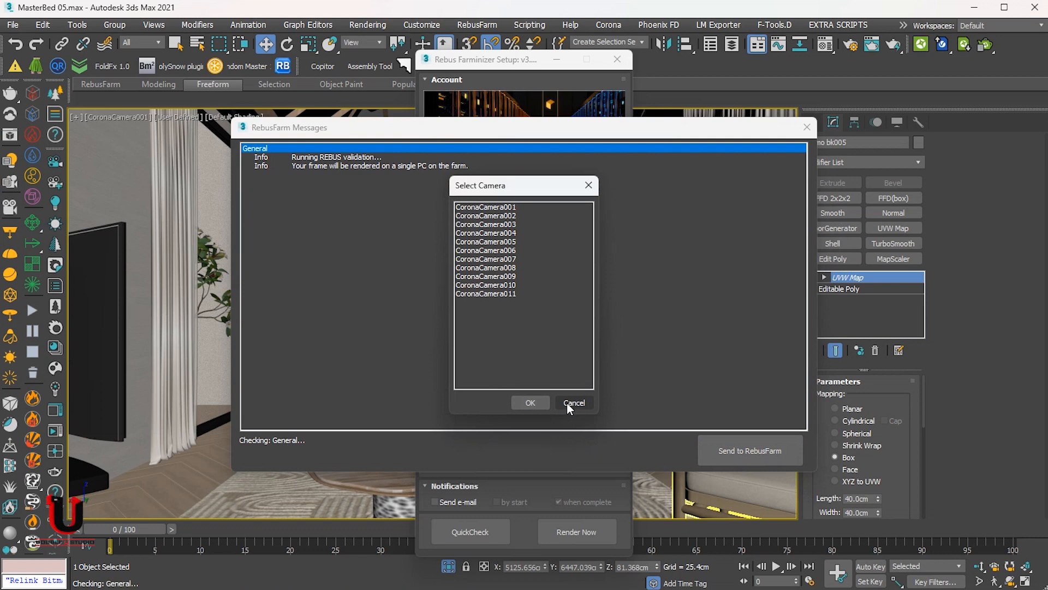
click(573, 403)
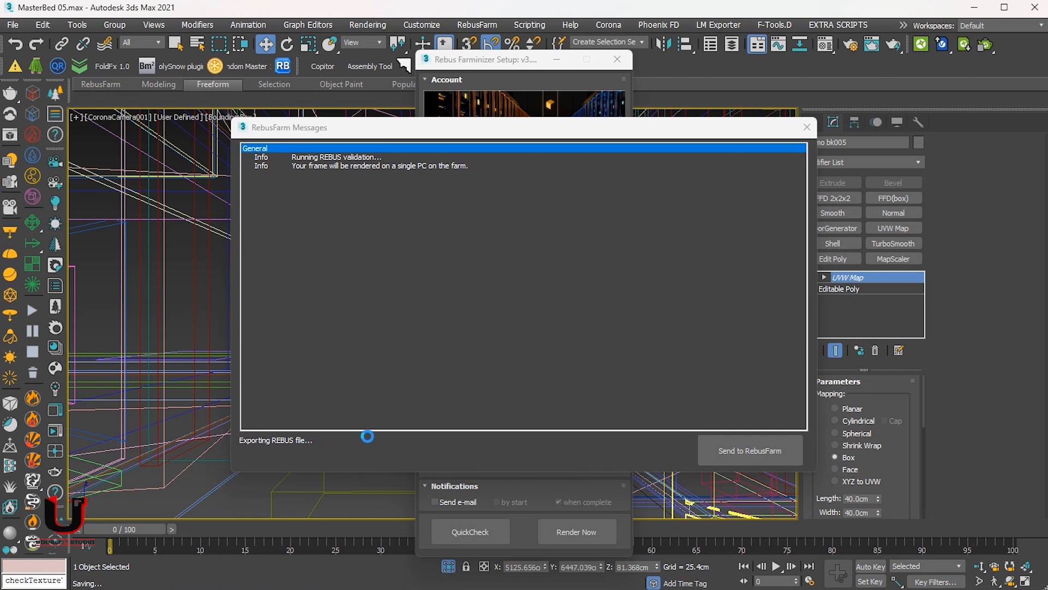
mouse_move(641, 300)
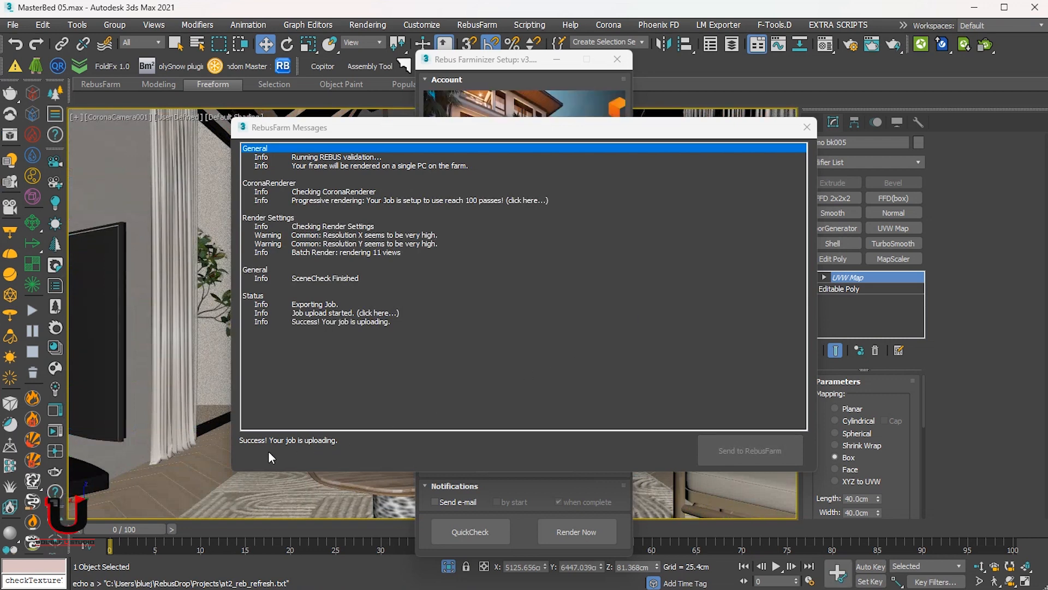
mouse_move(270, 203)
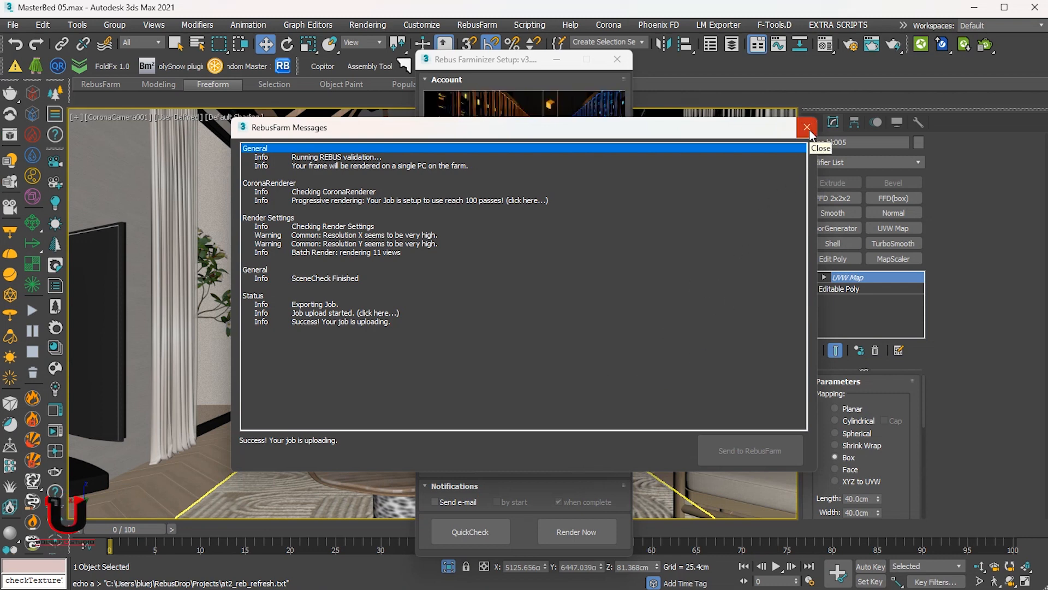
Close the RebusFarm Messages window and save the scene as MasterBed 05.
click(806, 128)
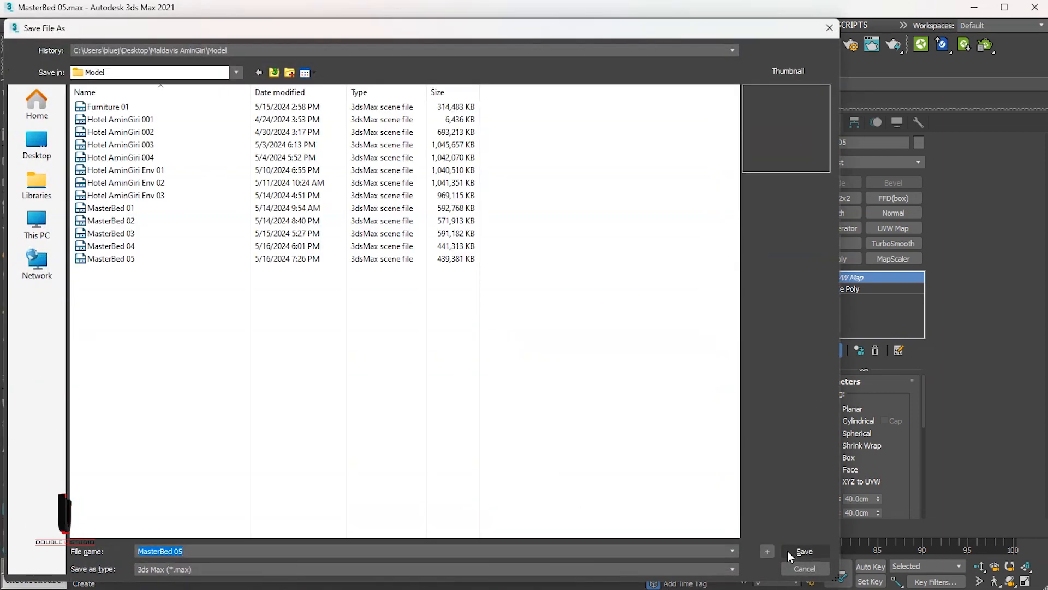
click(805, 551)
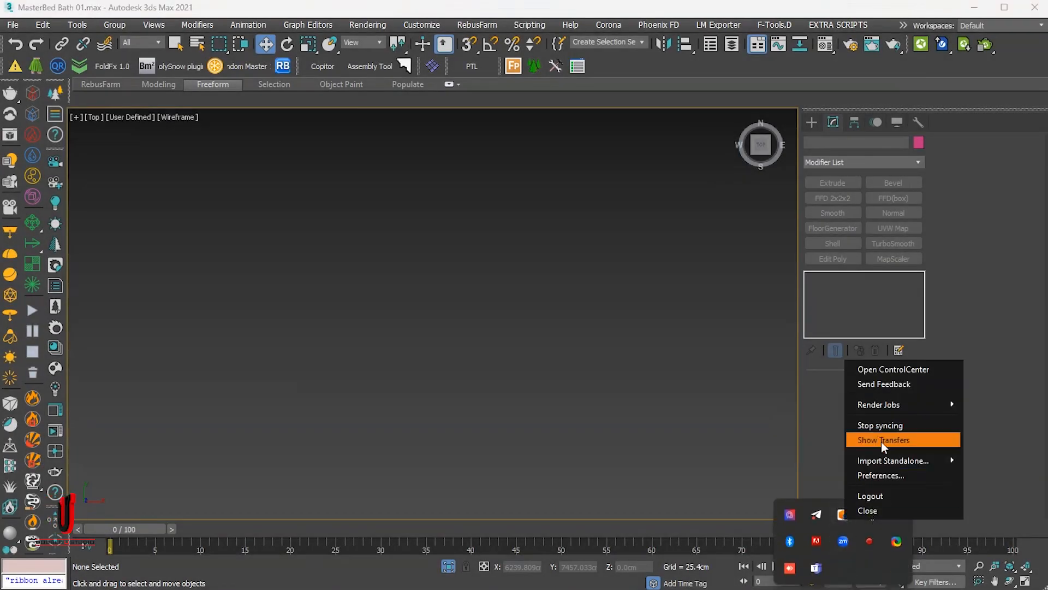
Show RebusFarm transfers from the tray icon to watch the texture upload progress.
click(883, 440)
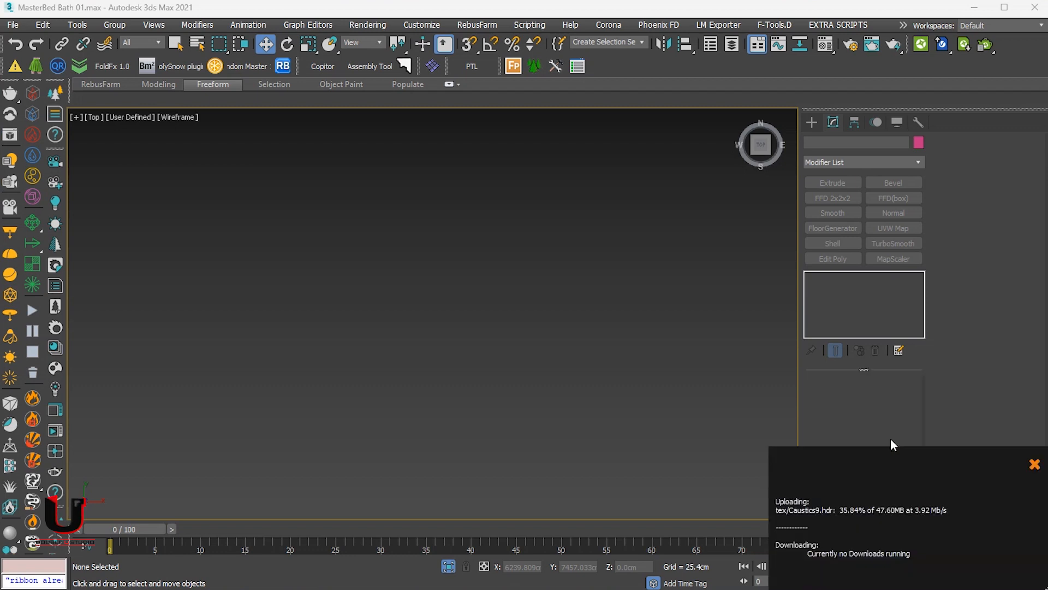
mouse_move(859, 486)
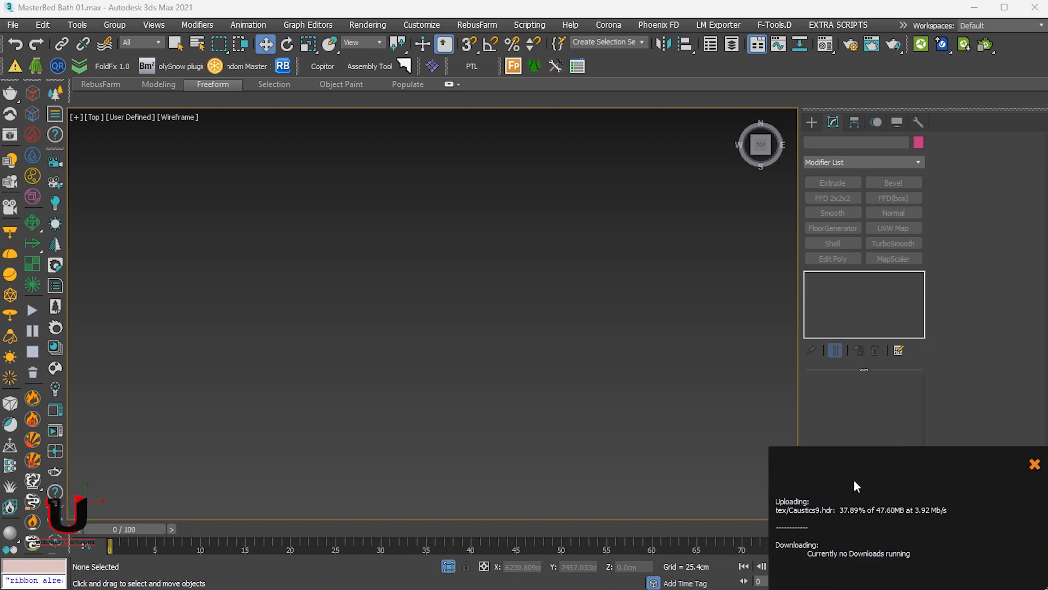
mouse_move(821, 533)
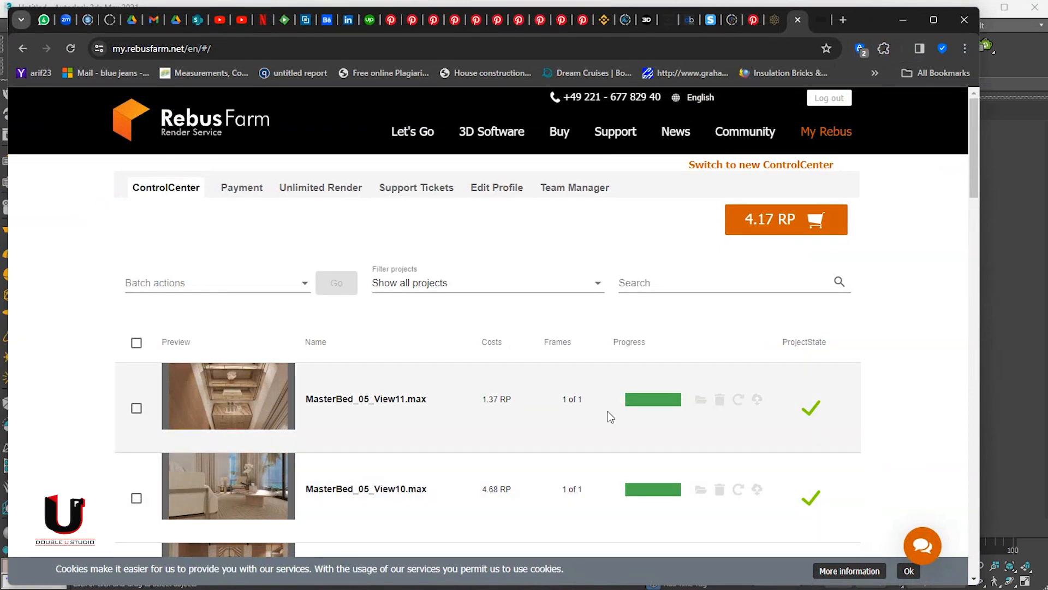
mouse_move(565, 327)
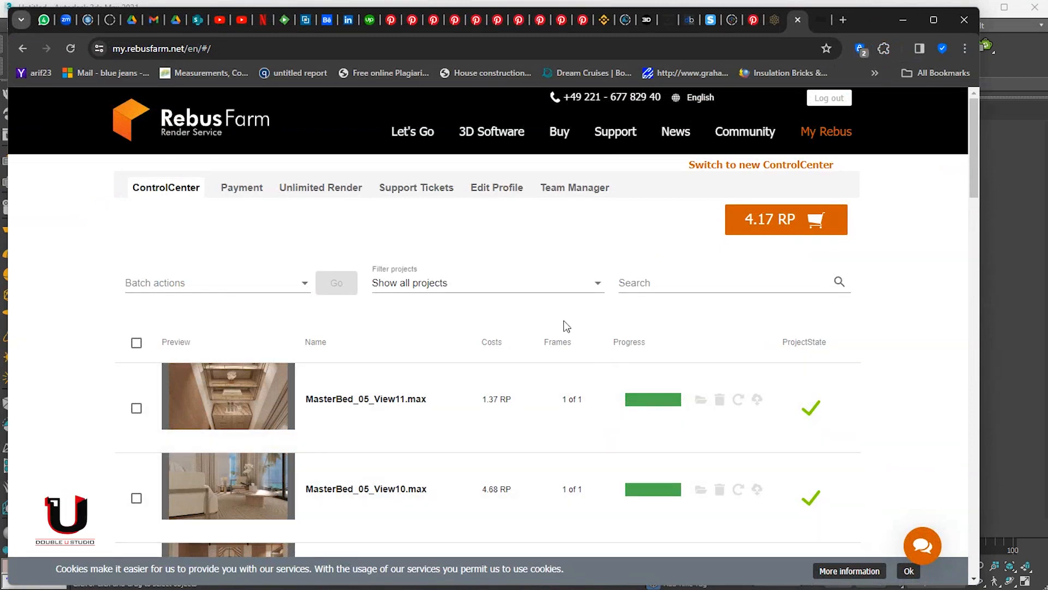
scroll(down, 3)
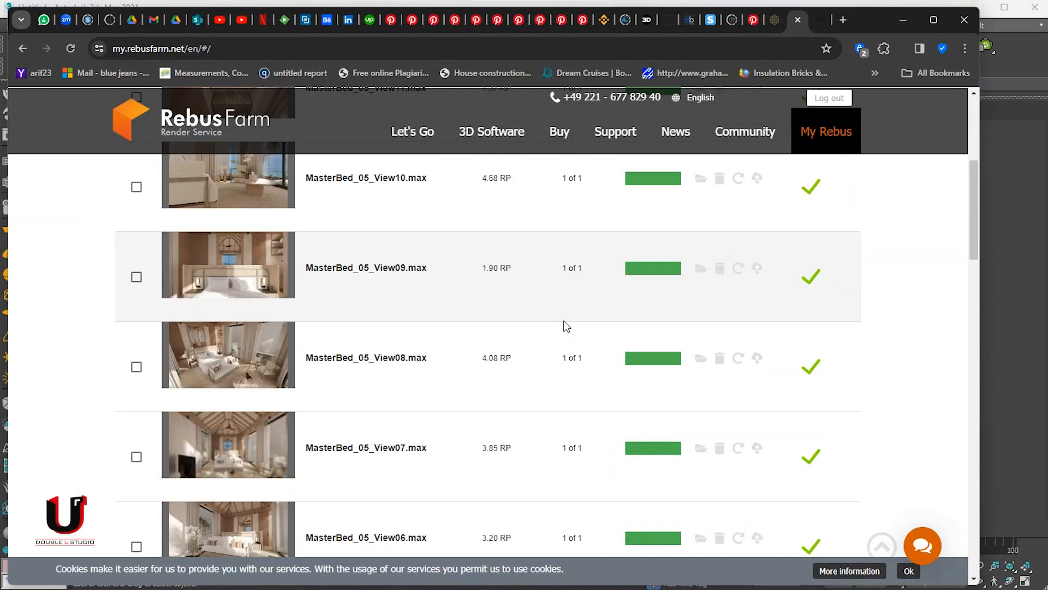
scroll(down, 3)
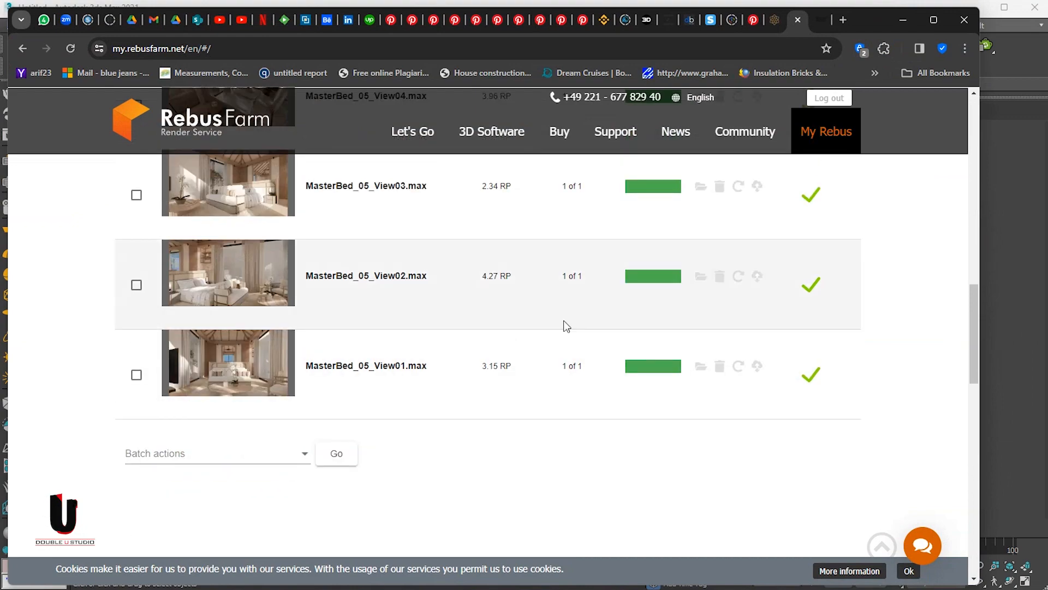
scroll(down, 3)
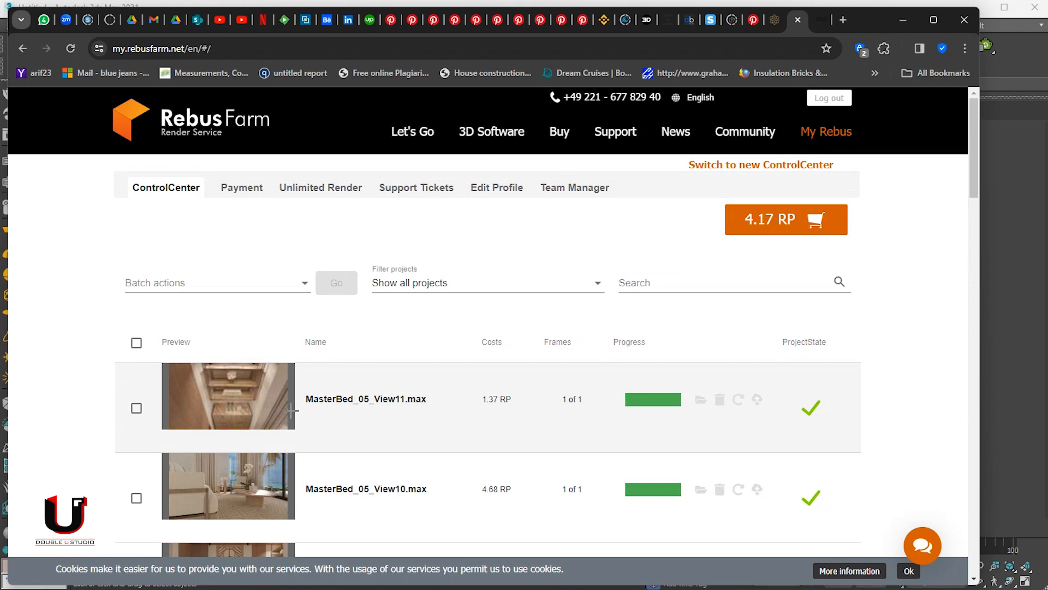
scroll(down, 3)
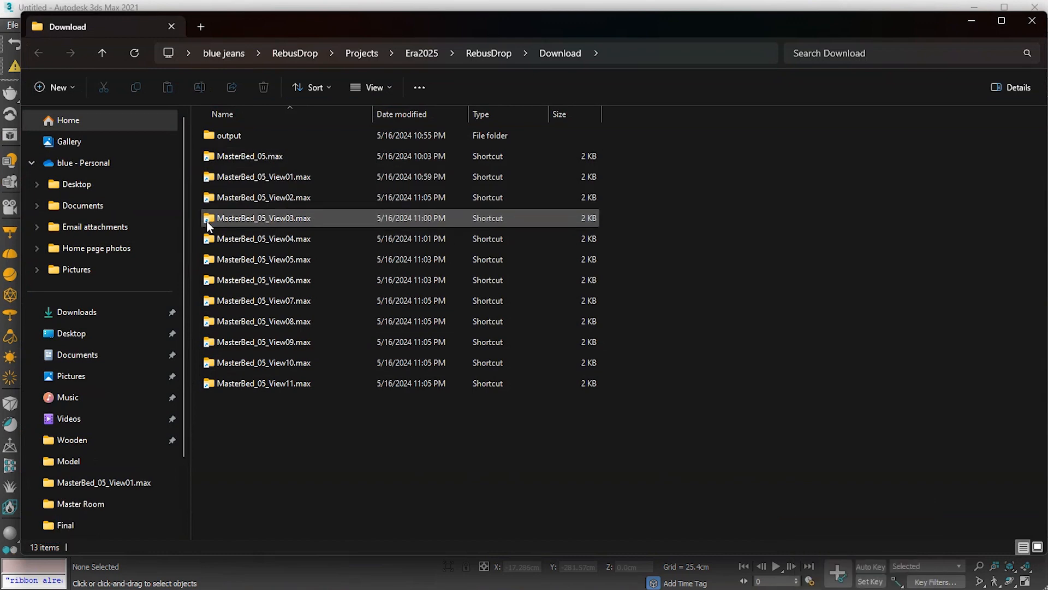
Browse into output\MasterBed_05_View01.max and view the rendered View01 bedroom image.
click(249, 156)
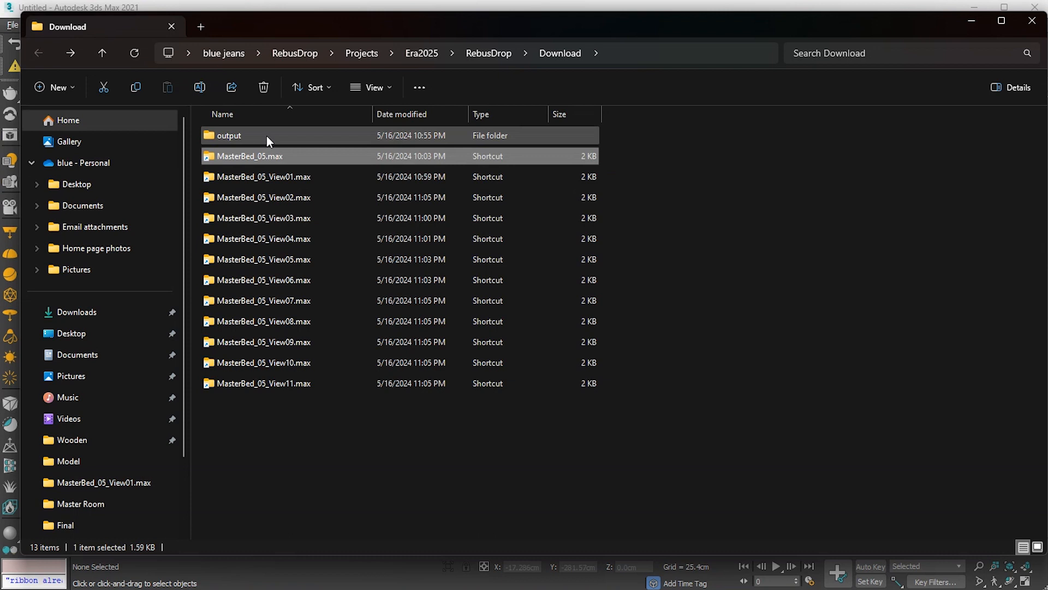
double_click(230, 135)
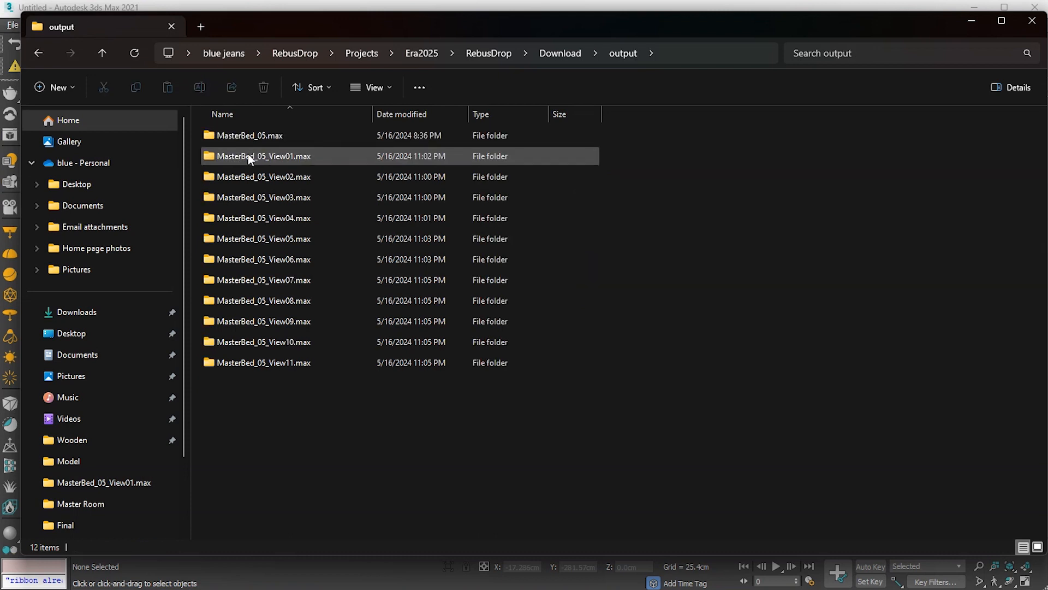
double_click(263, 156)
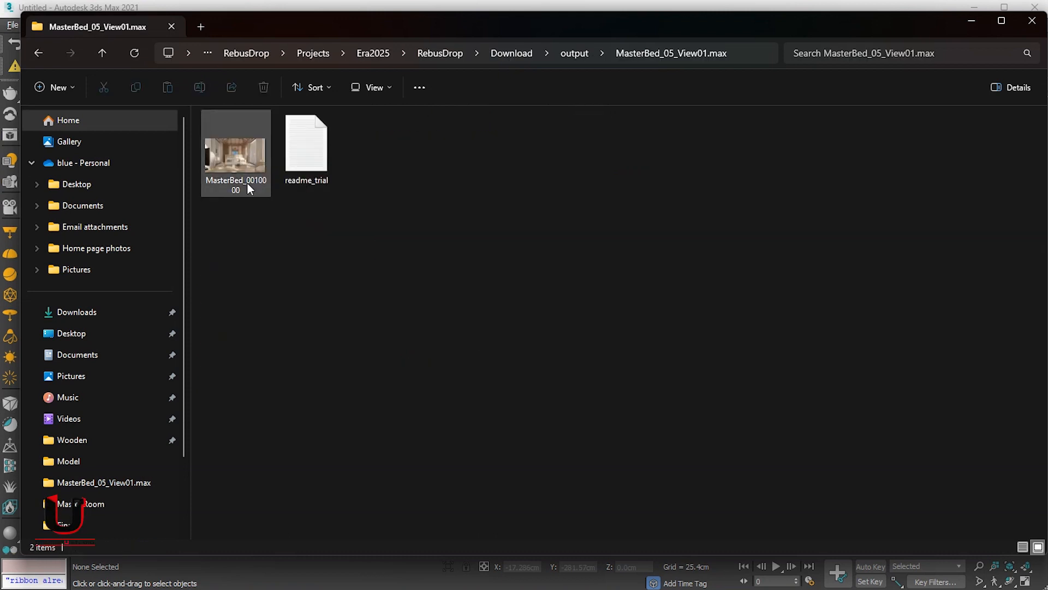
click(236, 153)
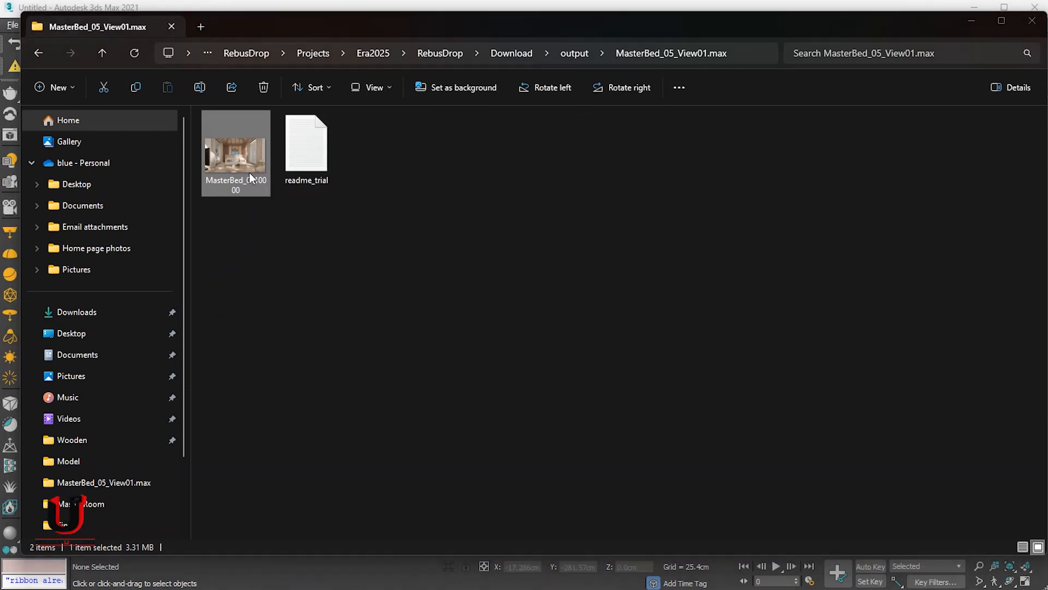
double_click(236, 149)
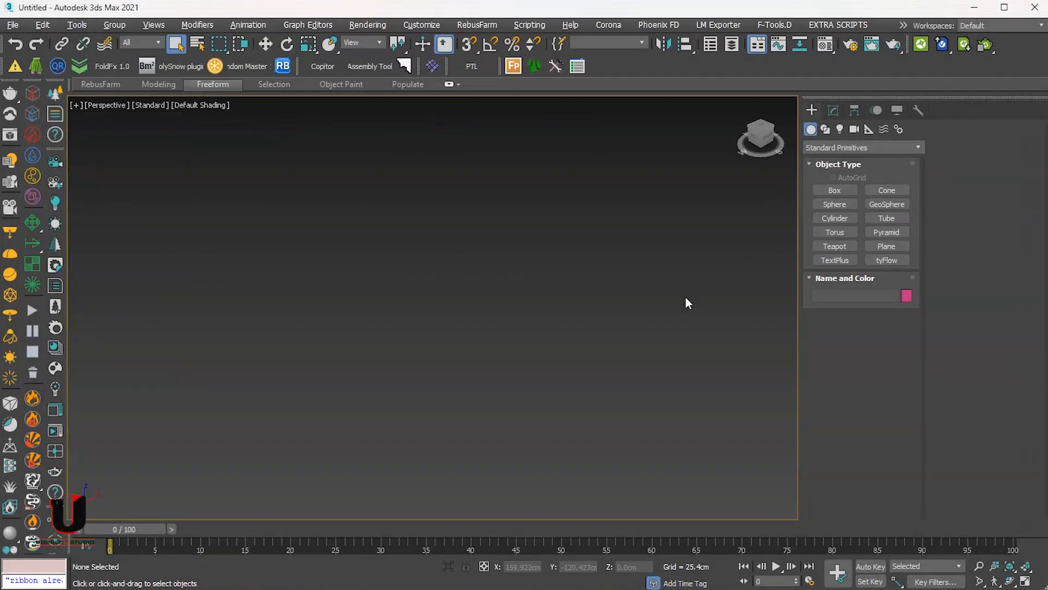
mouse_move(438, 360)
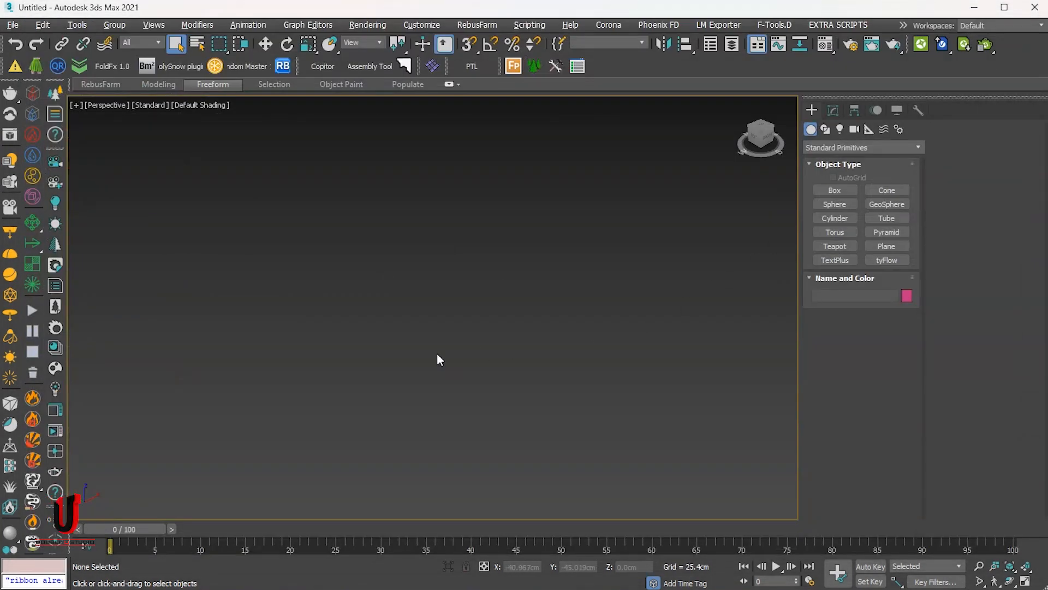
mouse_move(454, 312)
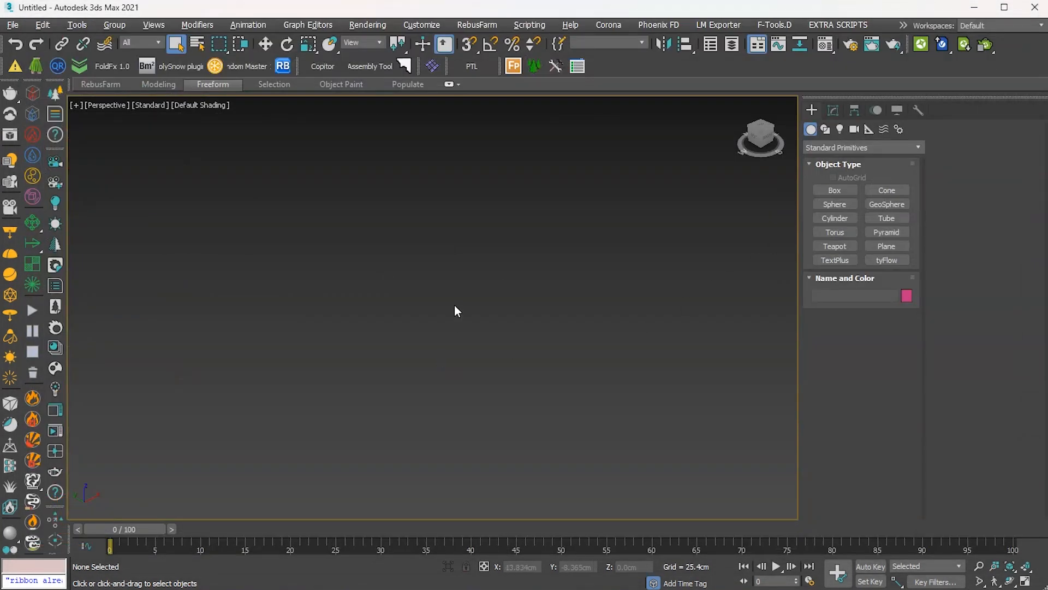